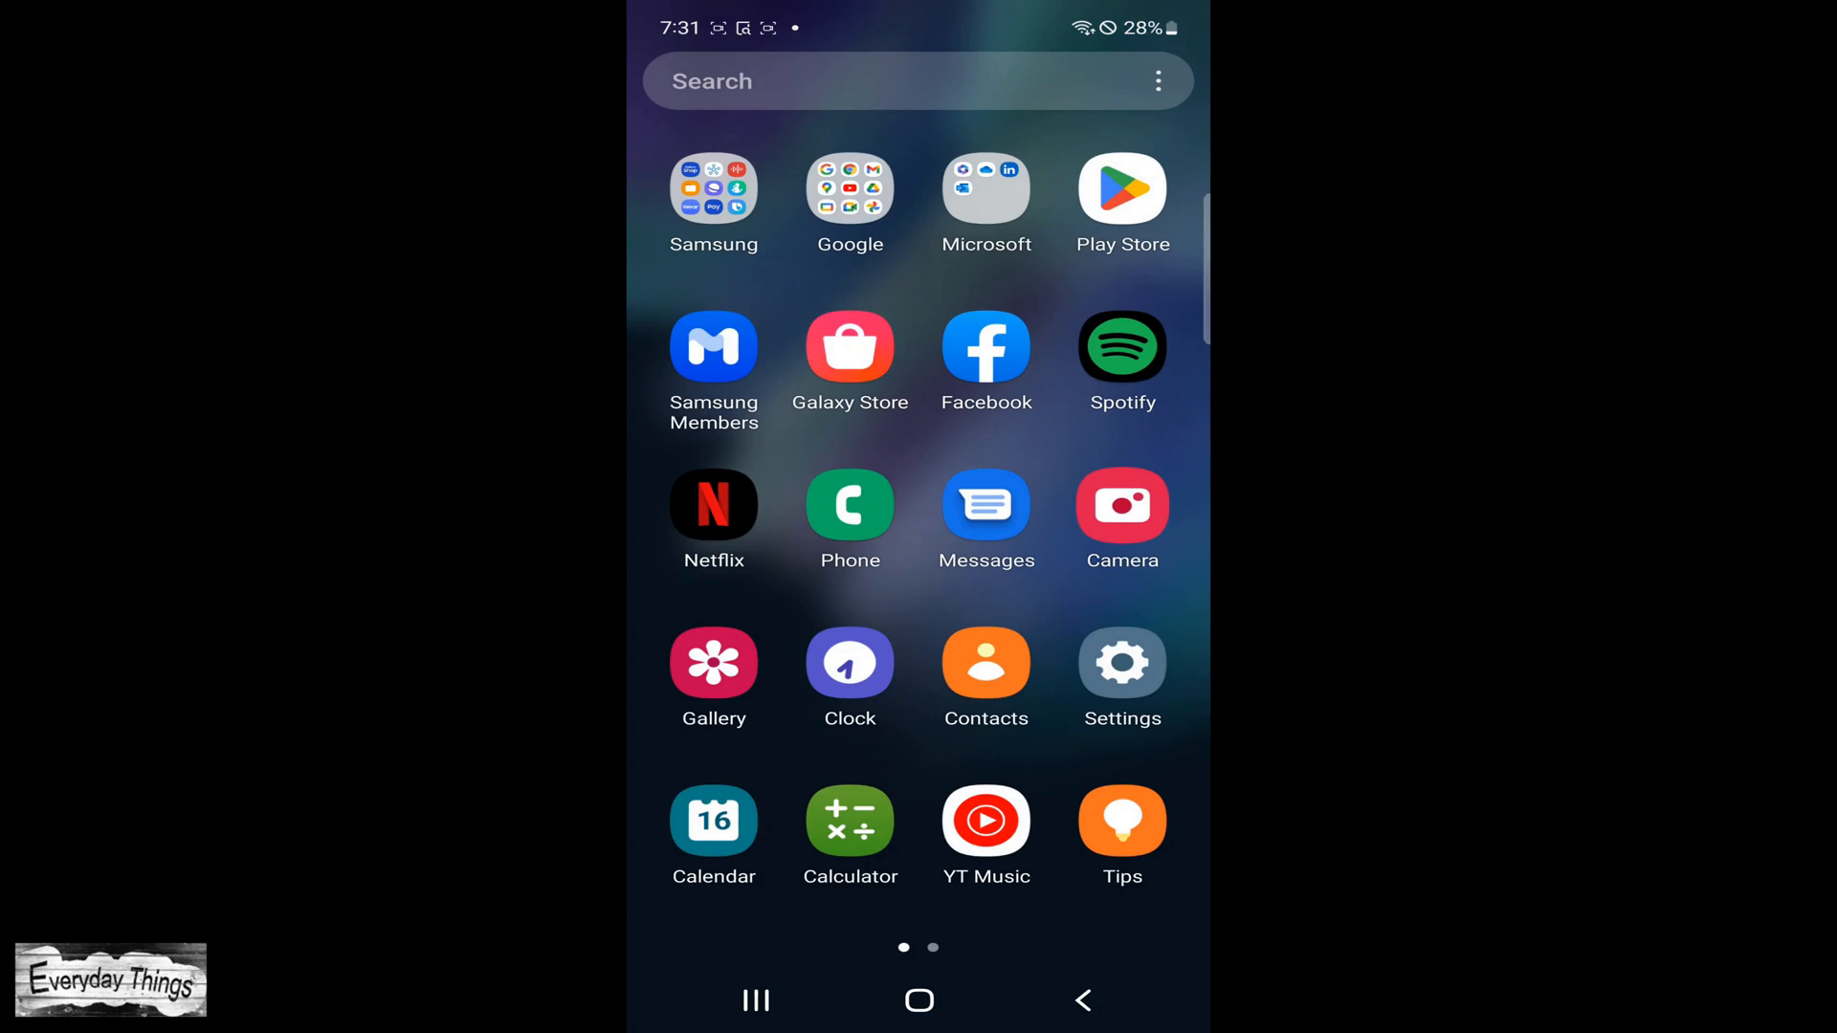
# Enter the phone's Settings and reach the Lock screen page showing Swipe as the current lock.
pyautogui.click(1120, 666)
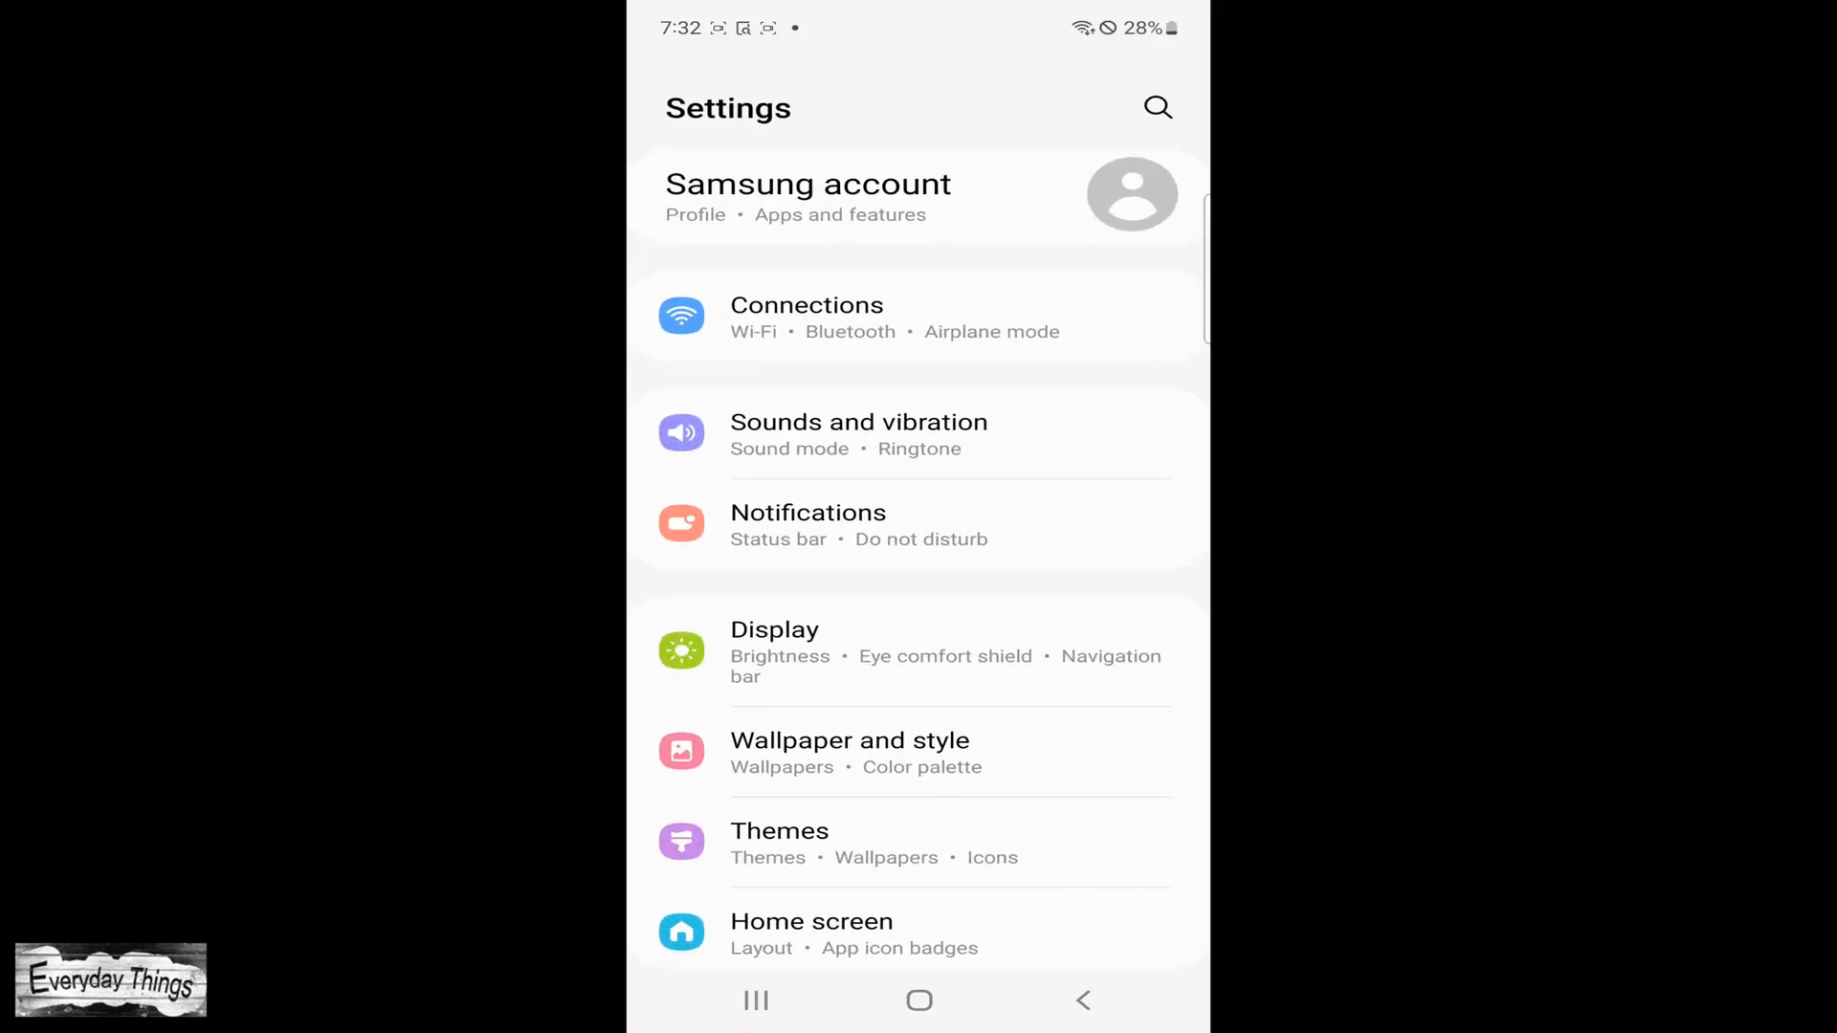
pyautogui.scroll(-3)
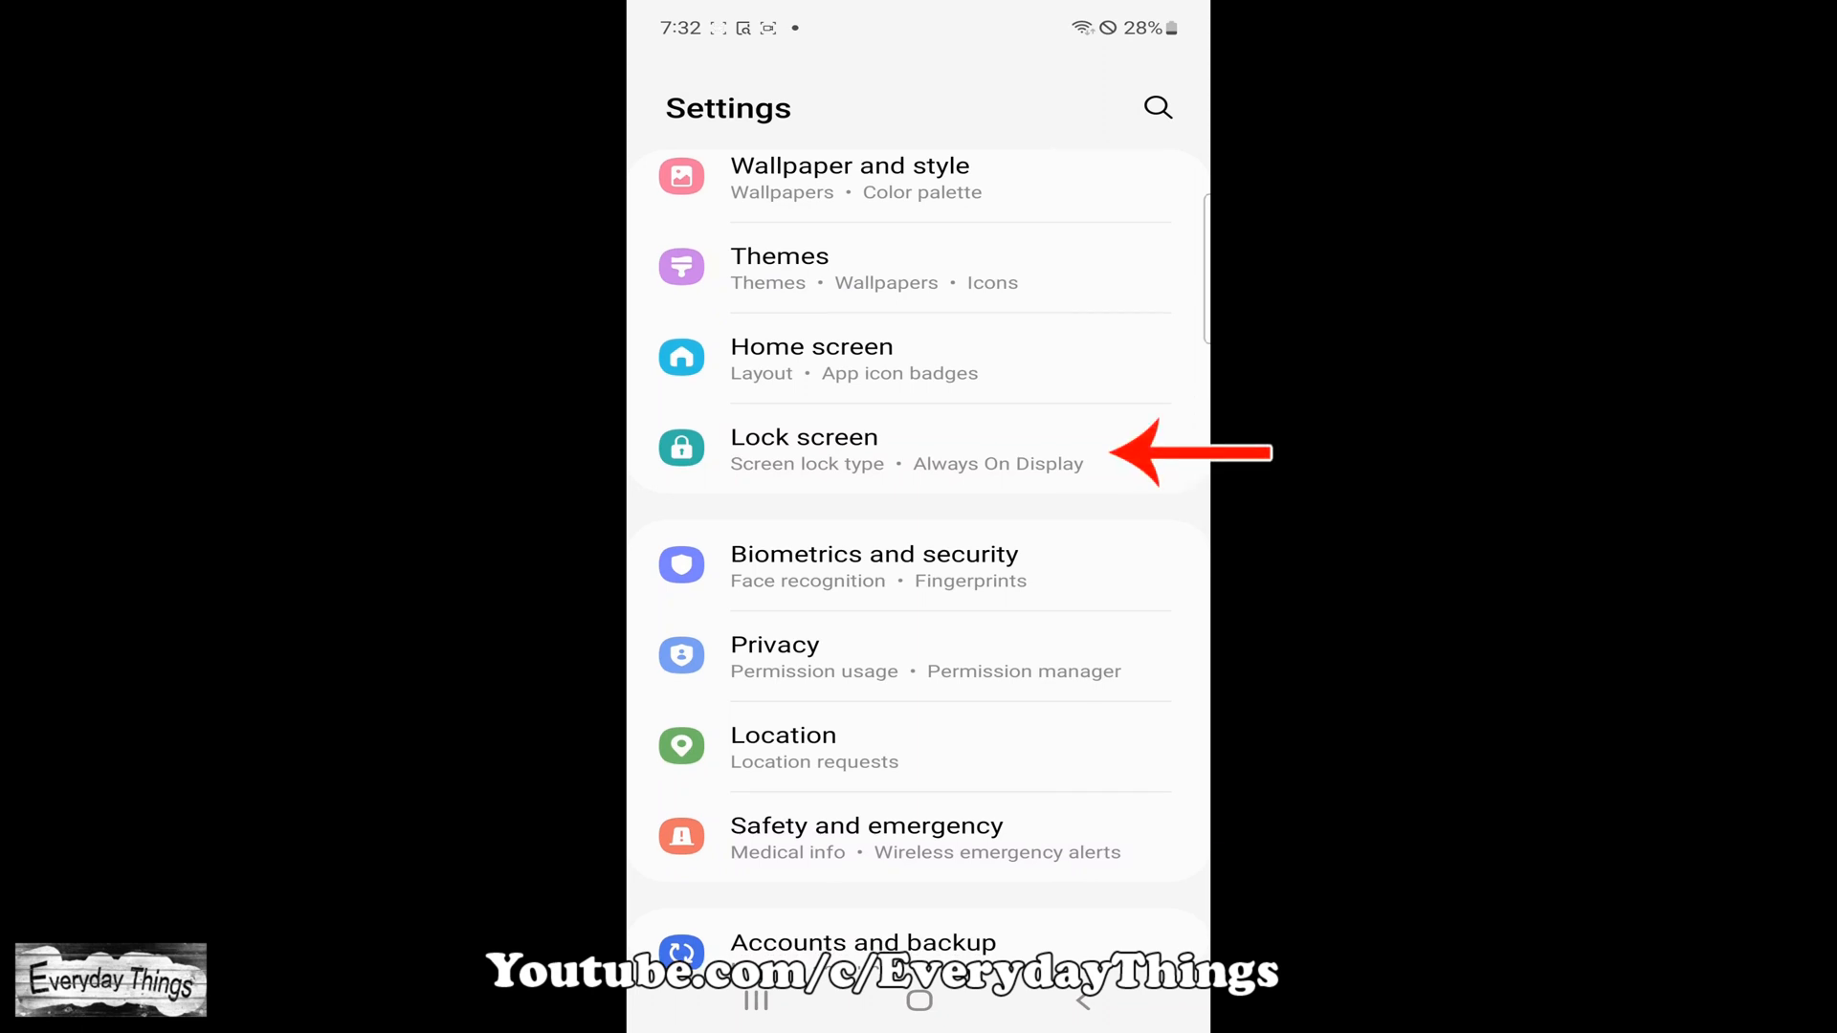
pyautogui.click(806, 450)
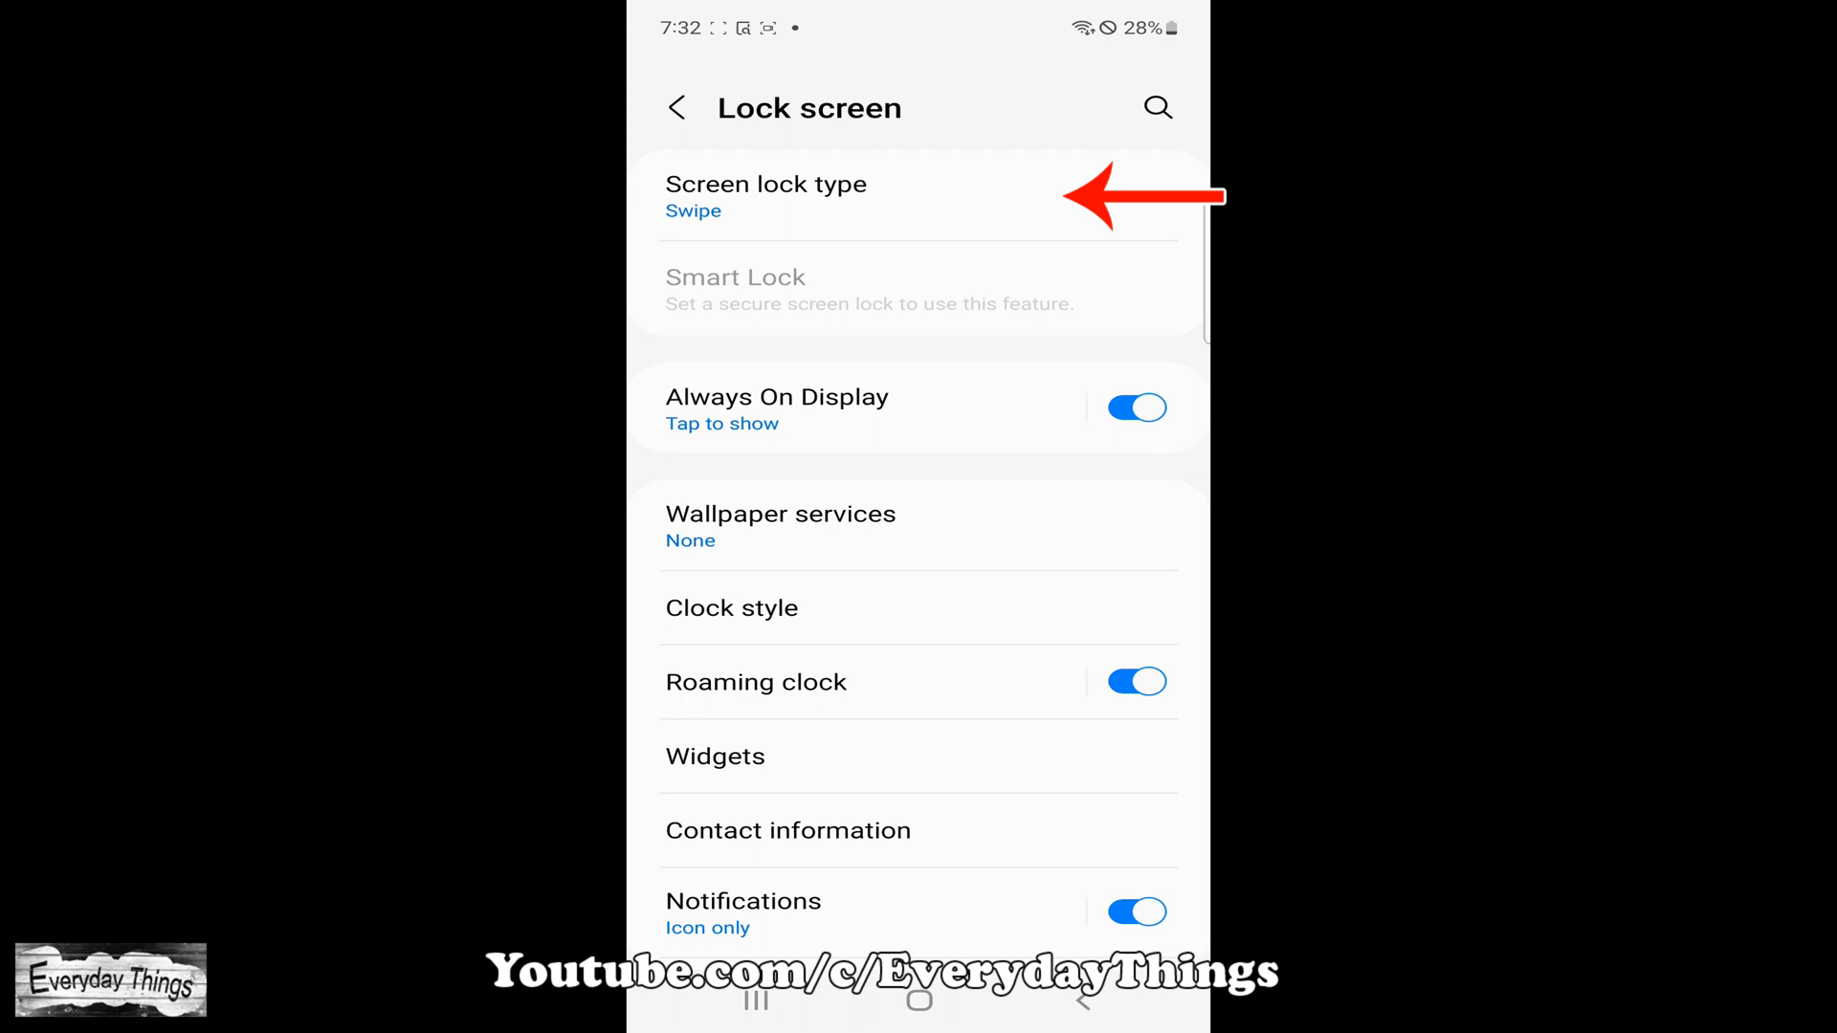
pyautogui.click(765, 196)
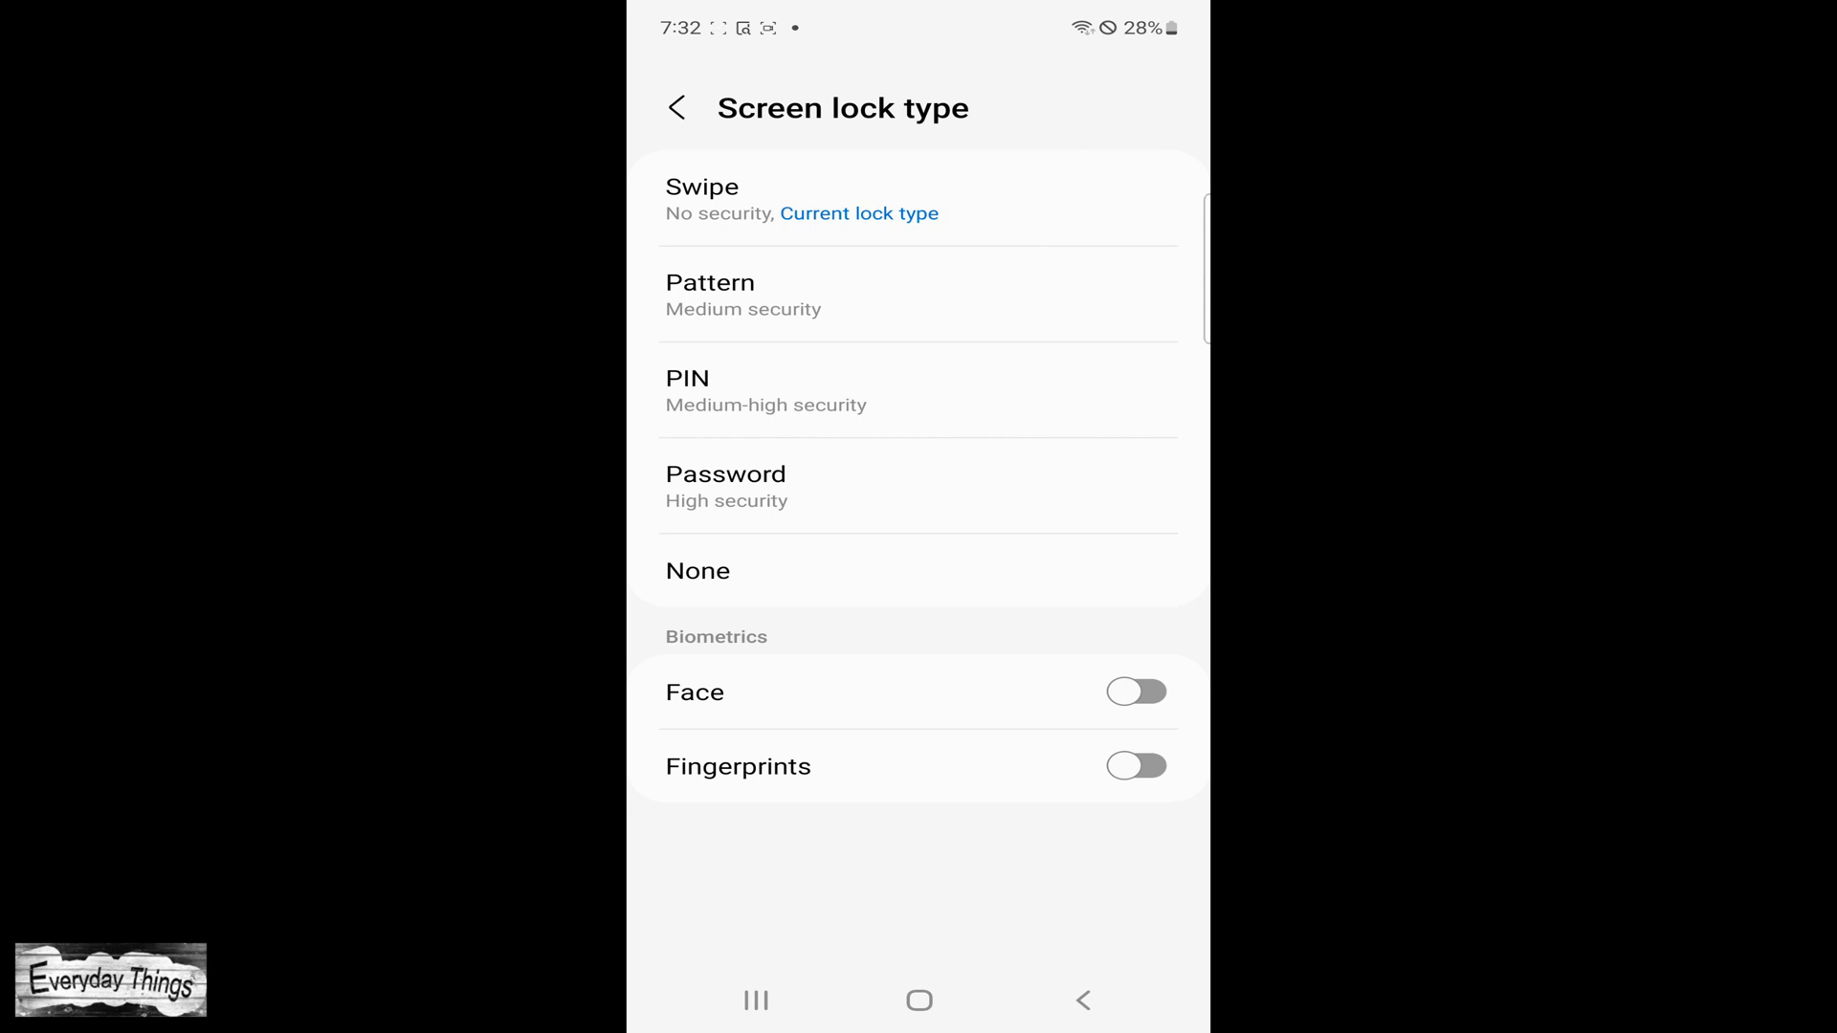
pyautogui.click(710, 291)
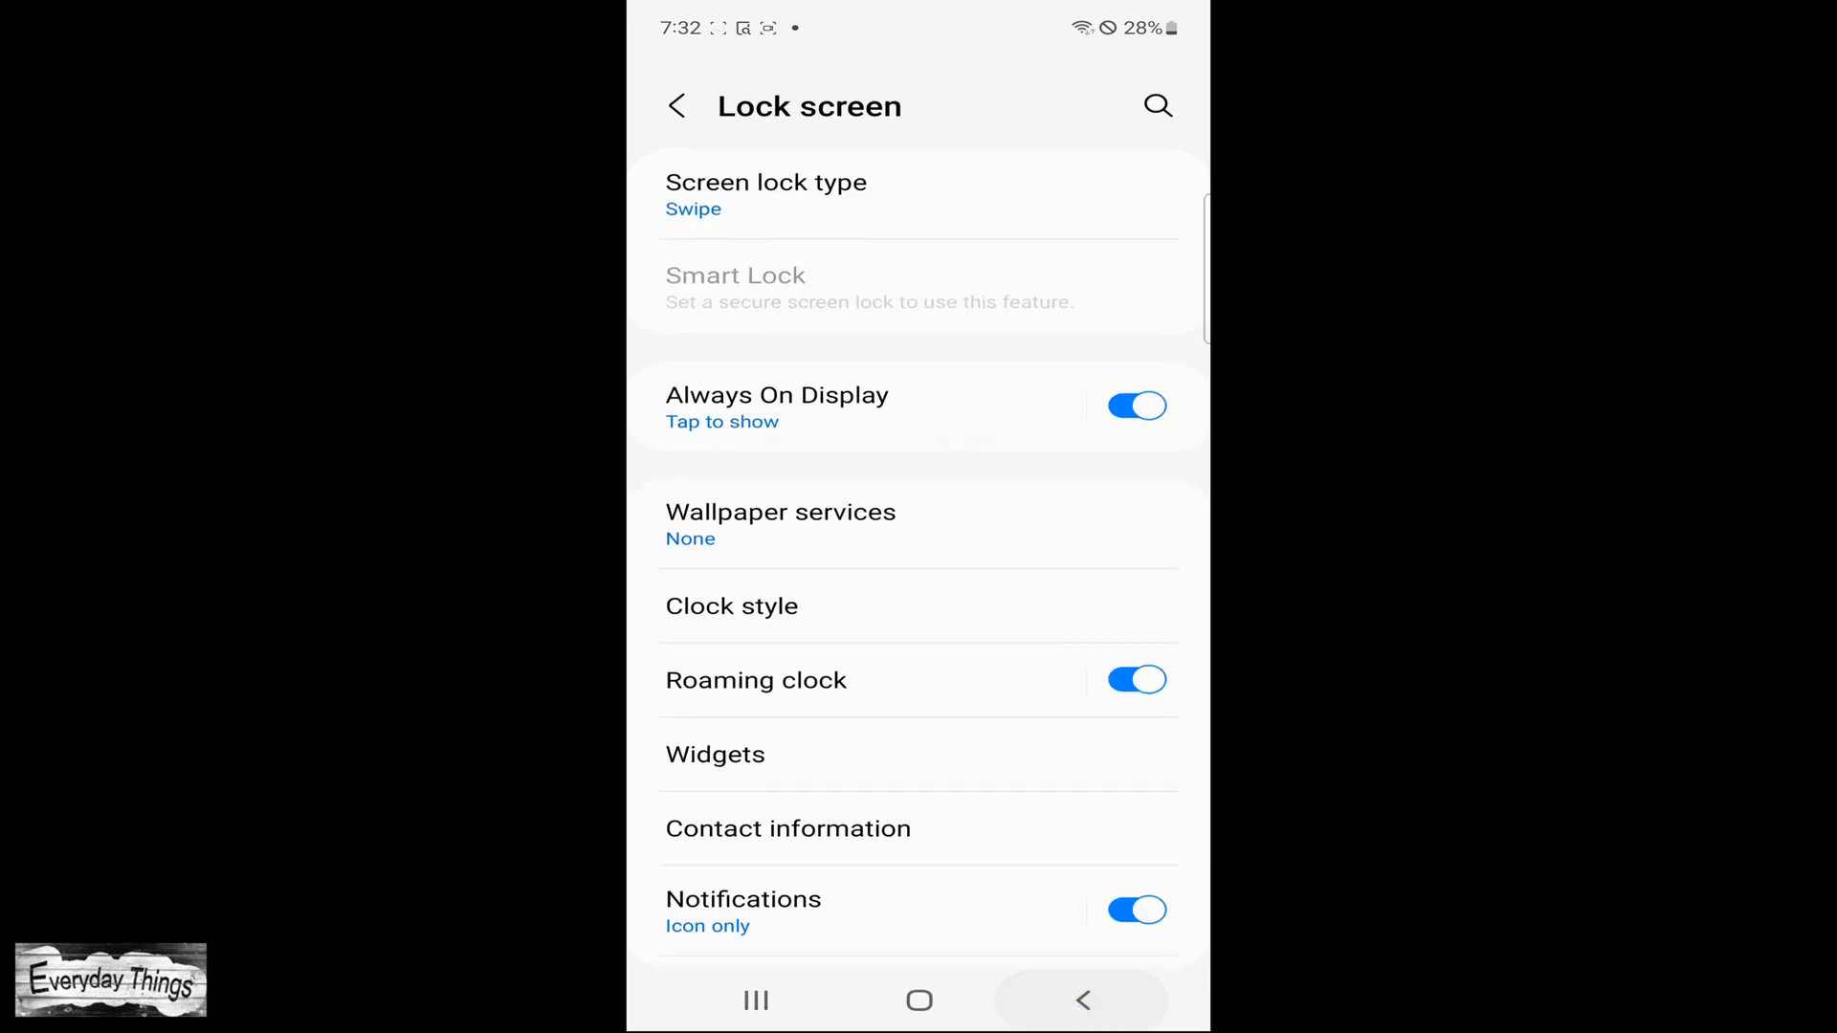
pyautogui.click(766, 196)
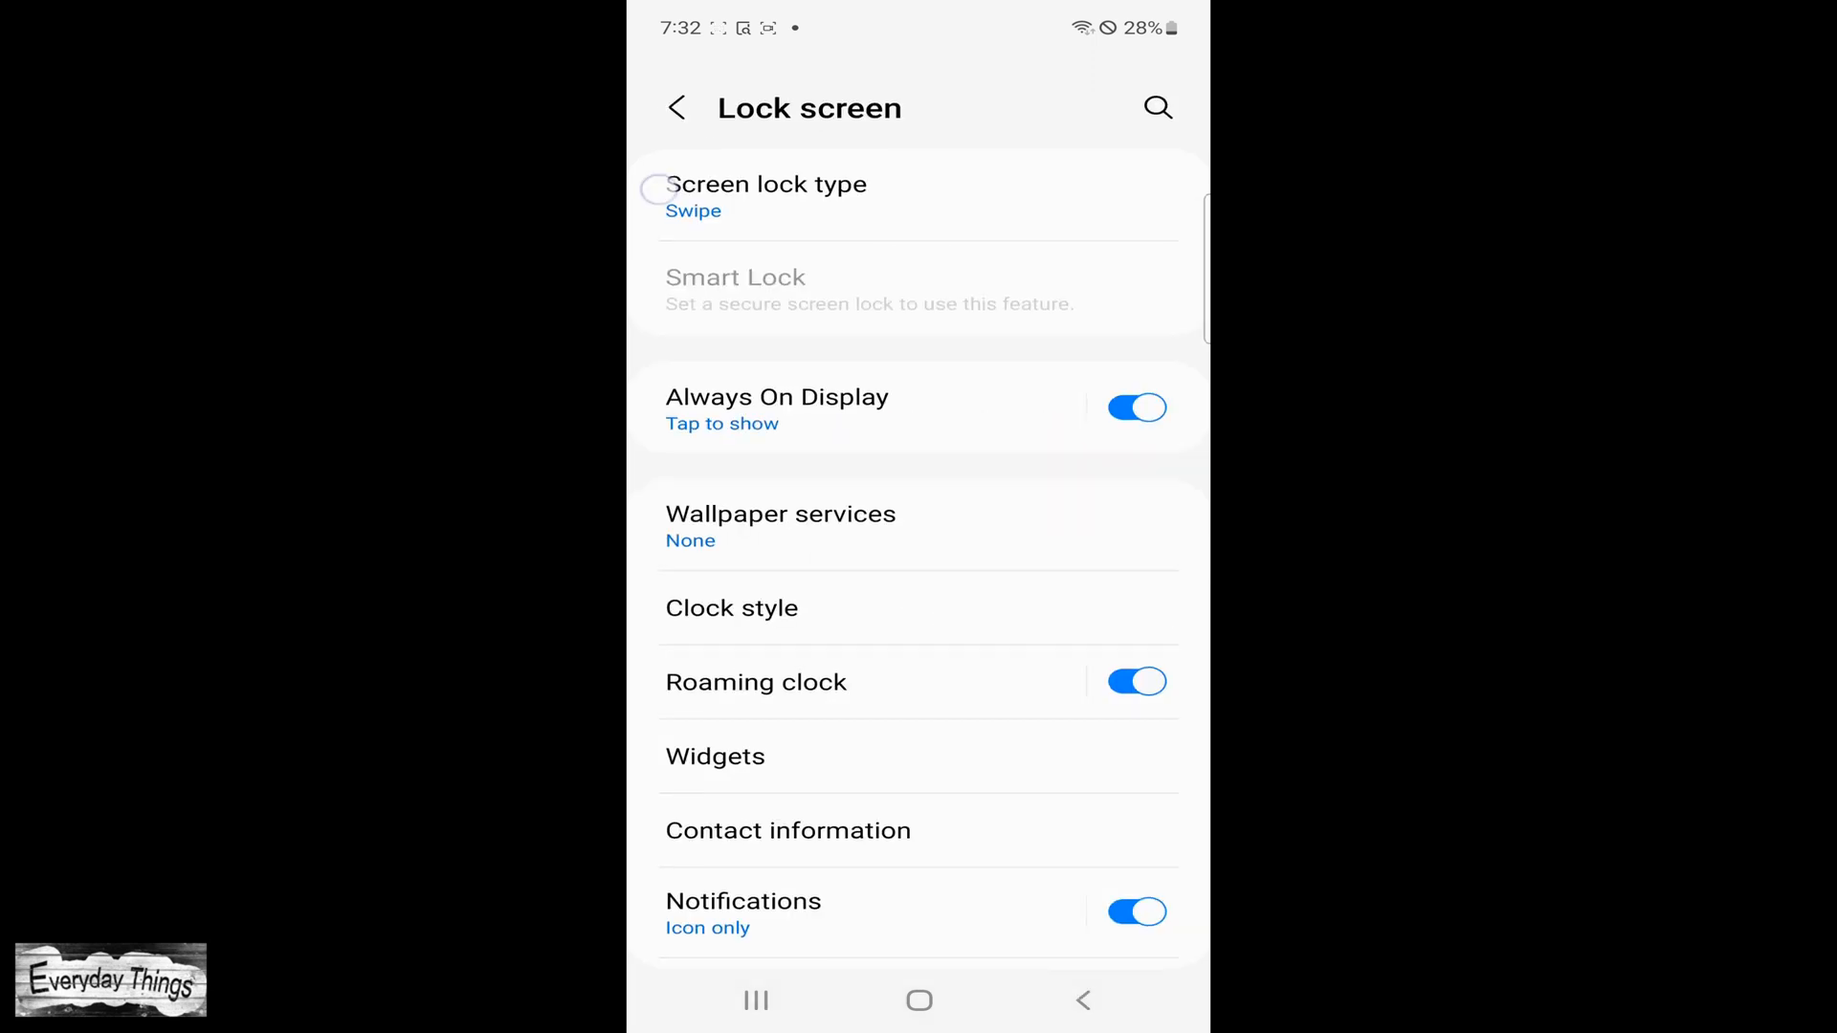
# Start a password lock, cancel it, and return to the Screen lock type list with Swipe current.
pyautogui.click(767, 184)
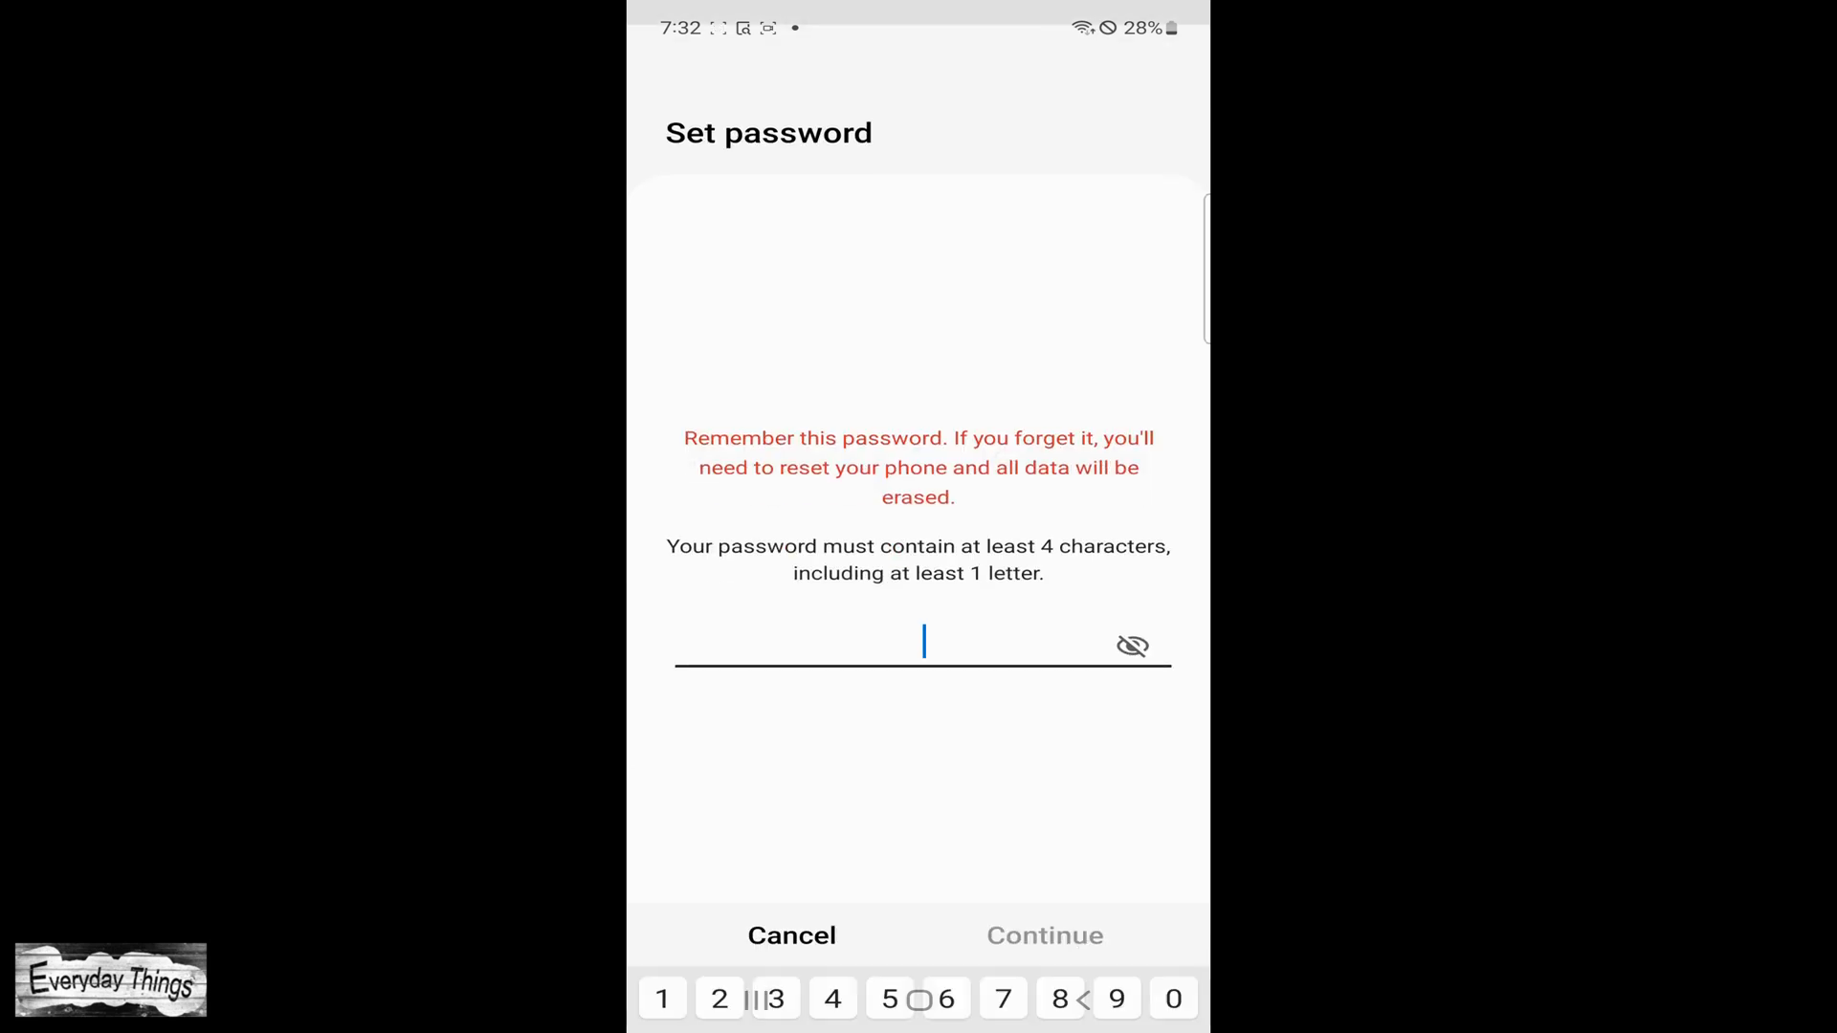
pyautogui.click(920, 645)
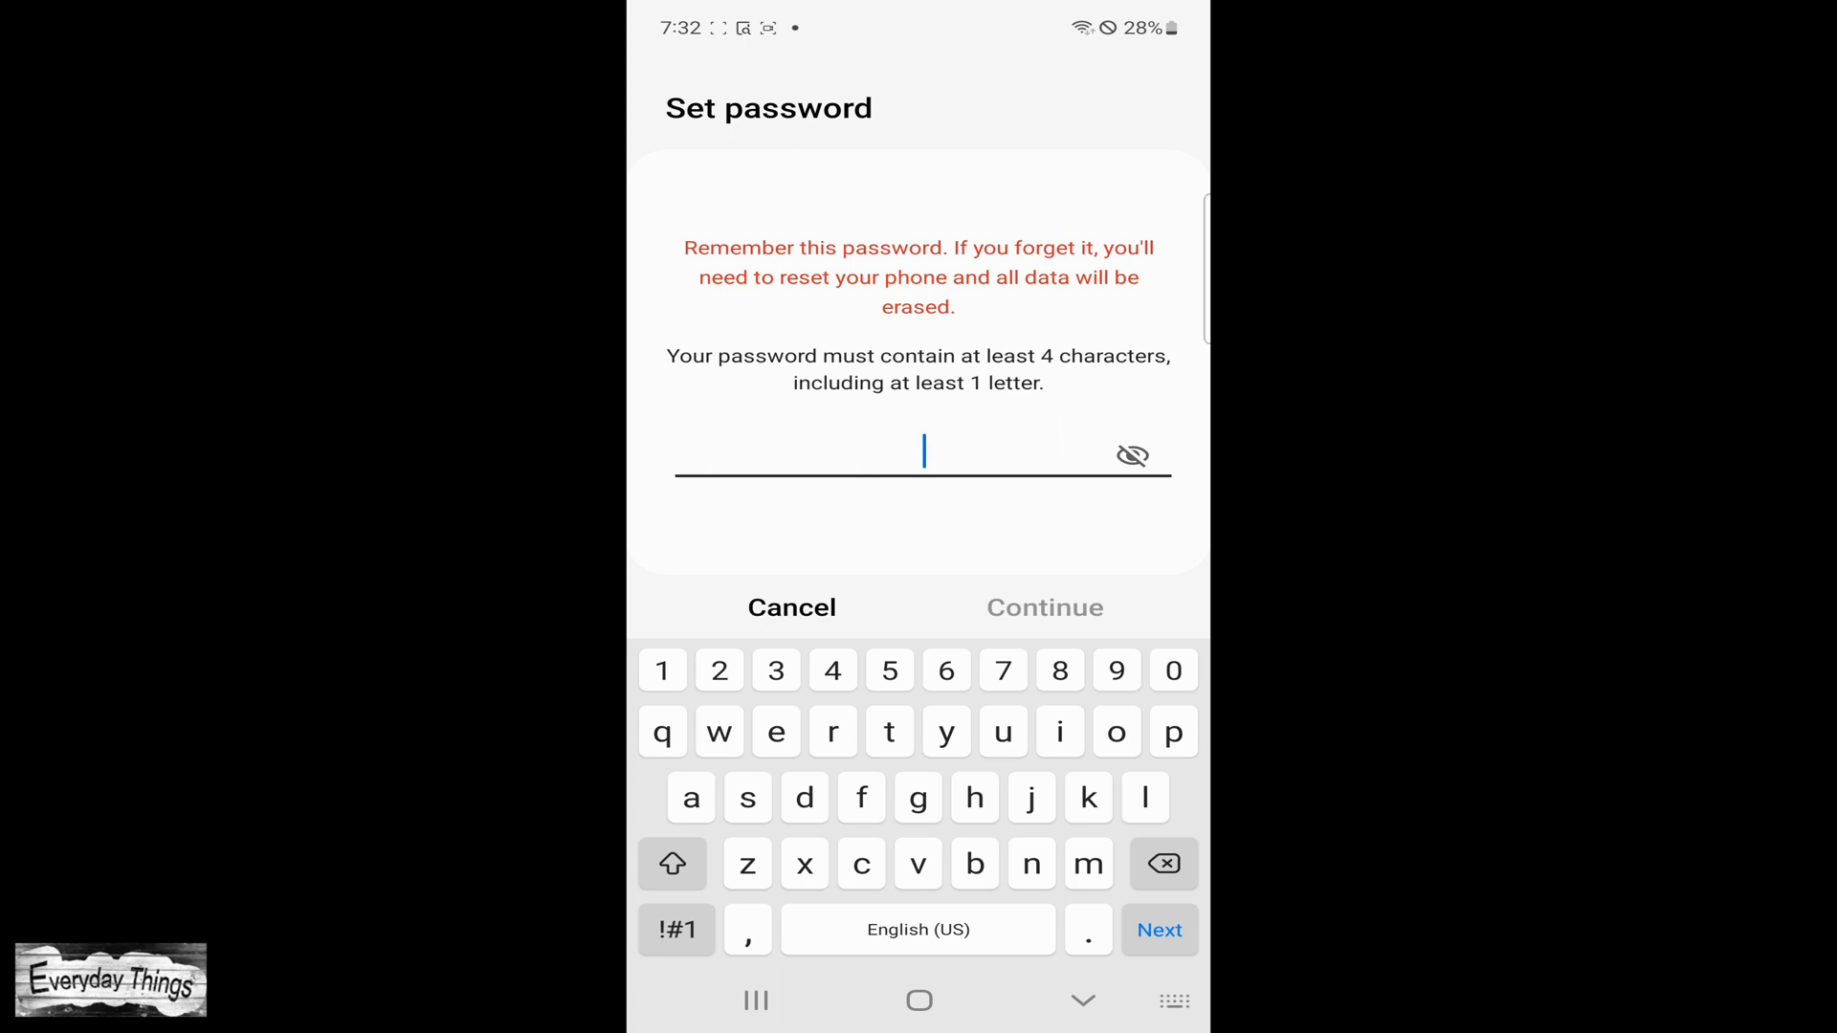
pyautogui.click(790, 606)
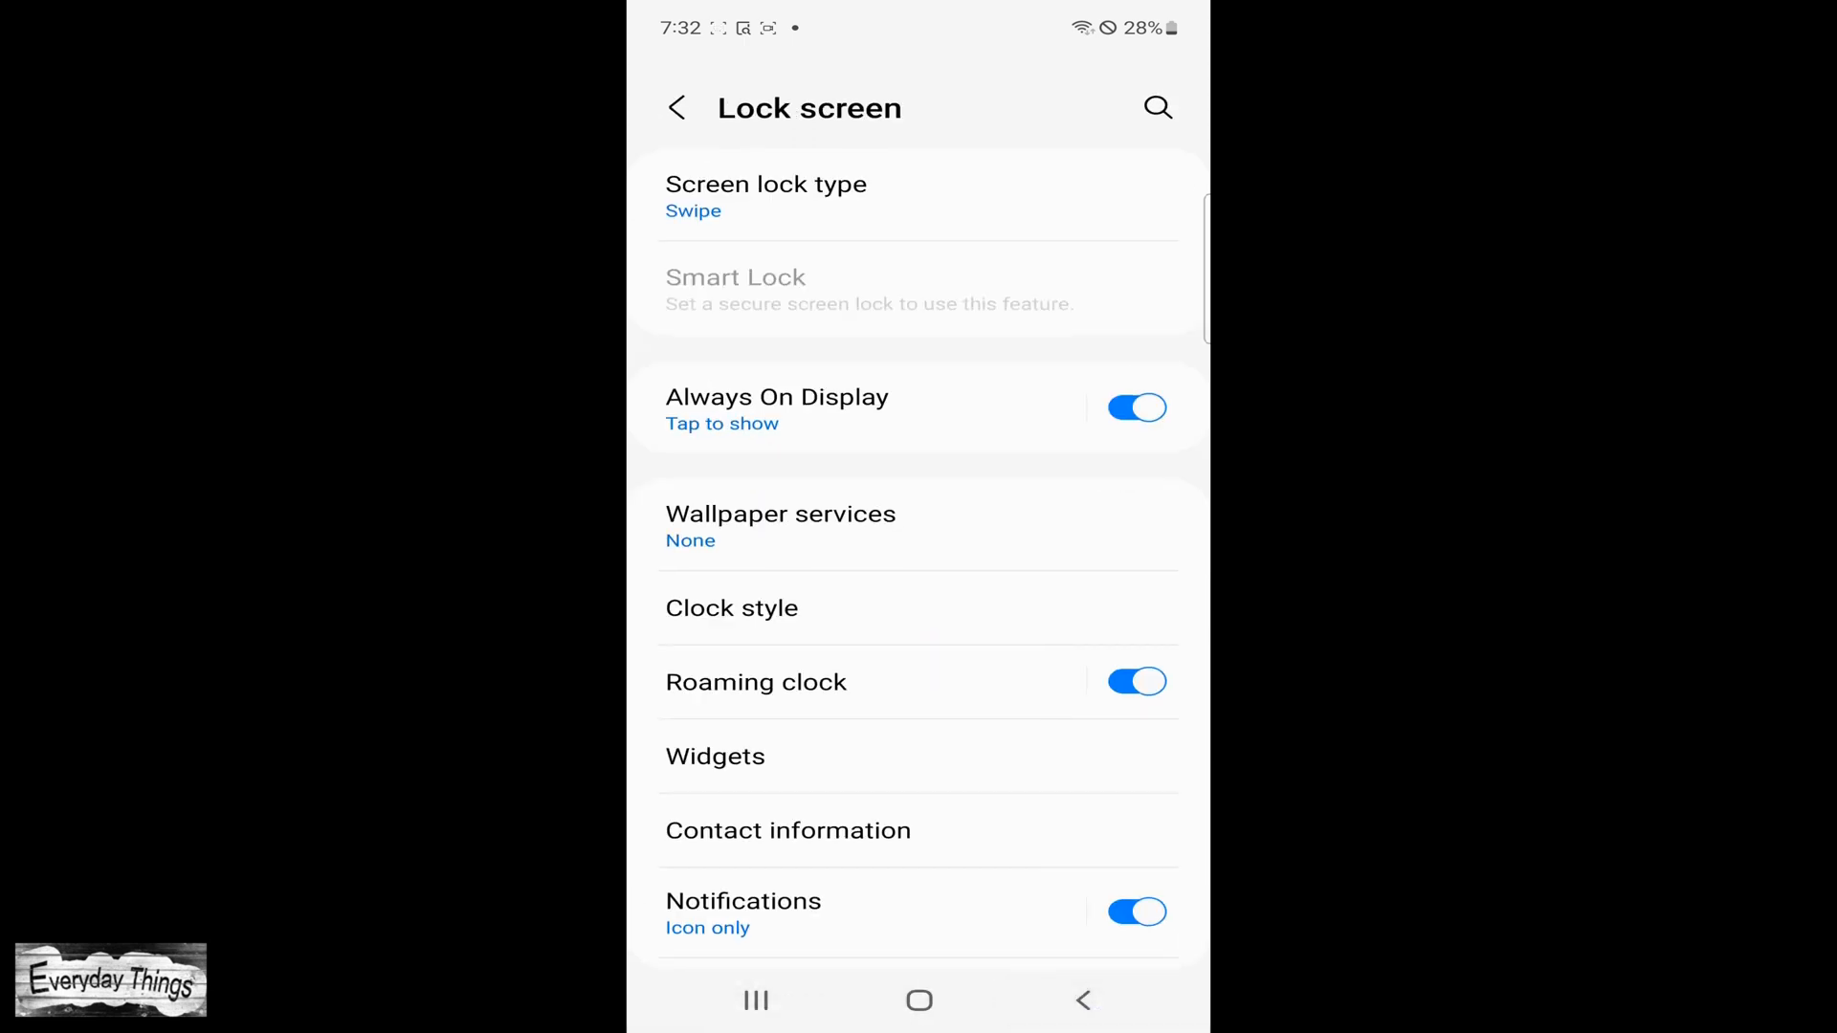
pyautogui.click(765, 184)
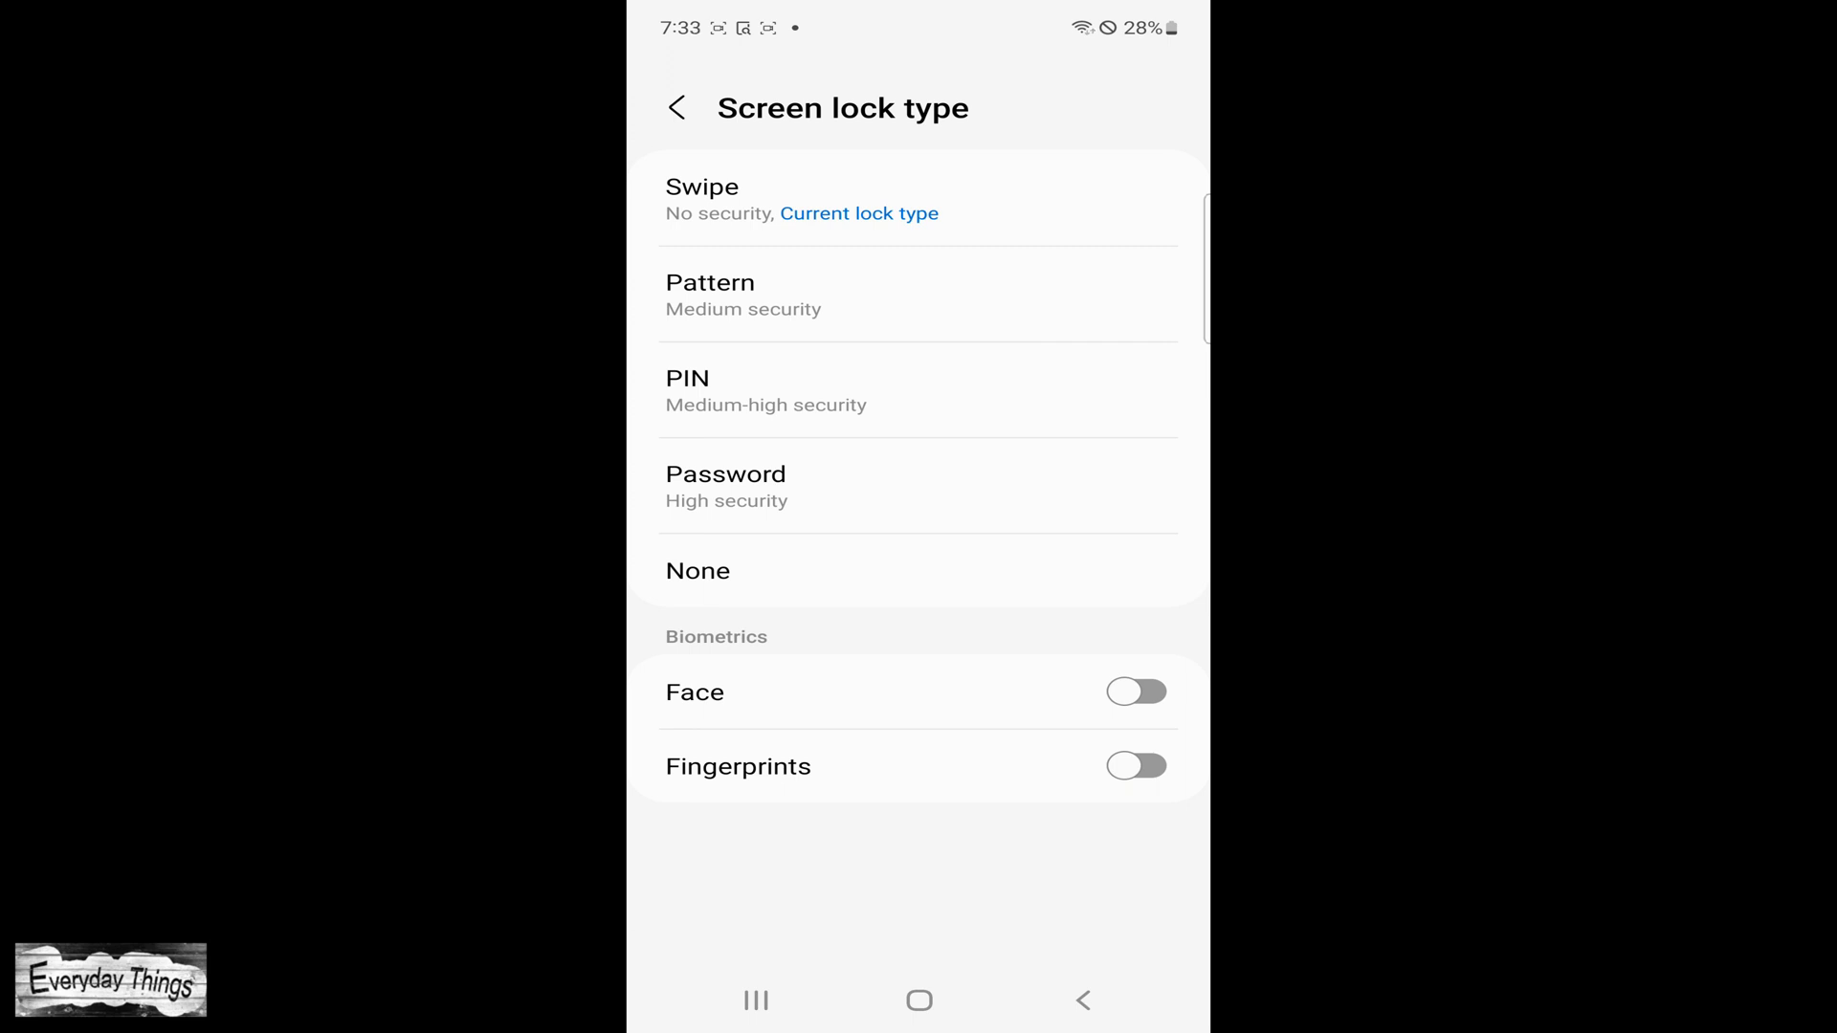
# Choose Pattern, draw a stepped path from top-left to bottom-right dot, and continue to confirmation.
pyautogui.click(710, 295)
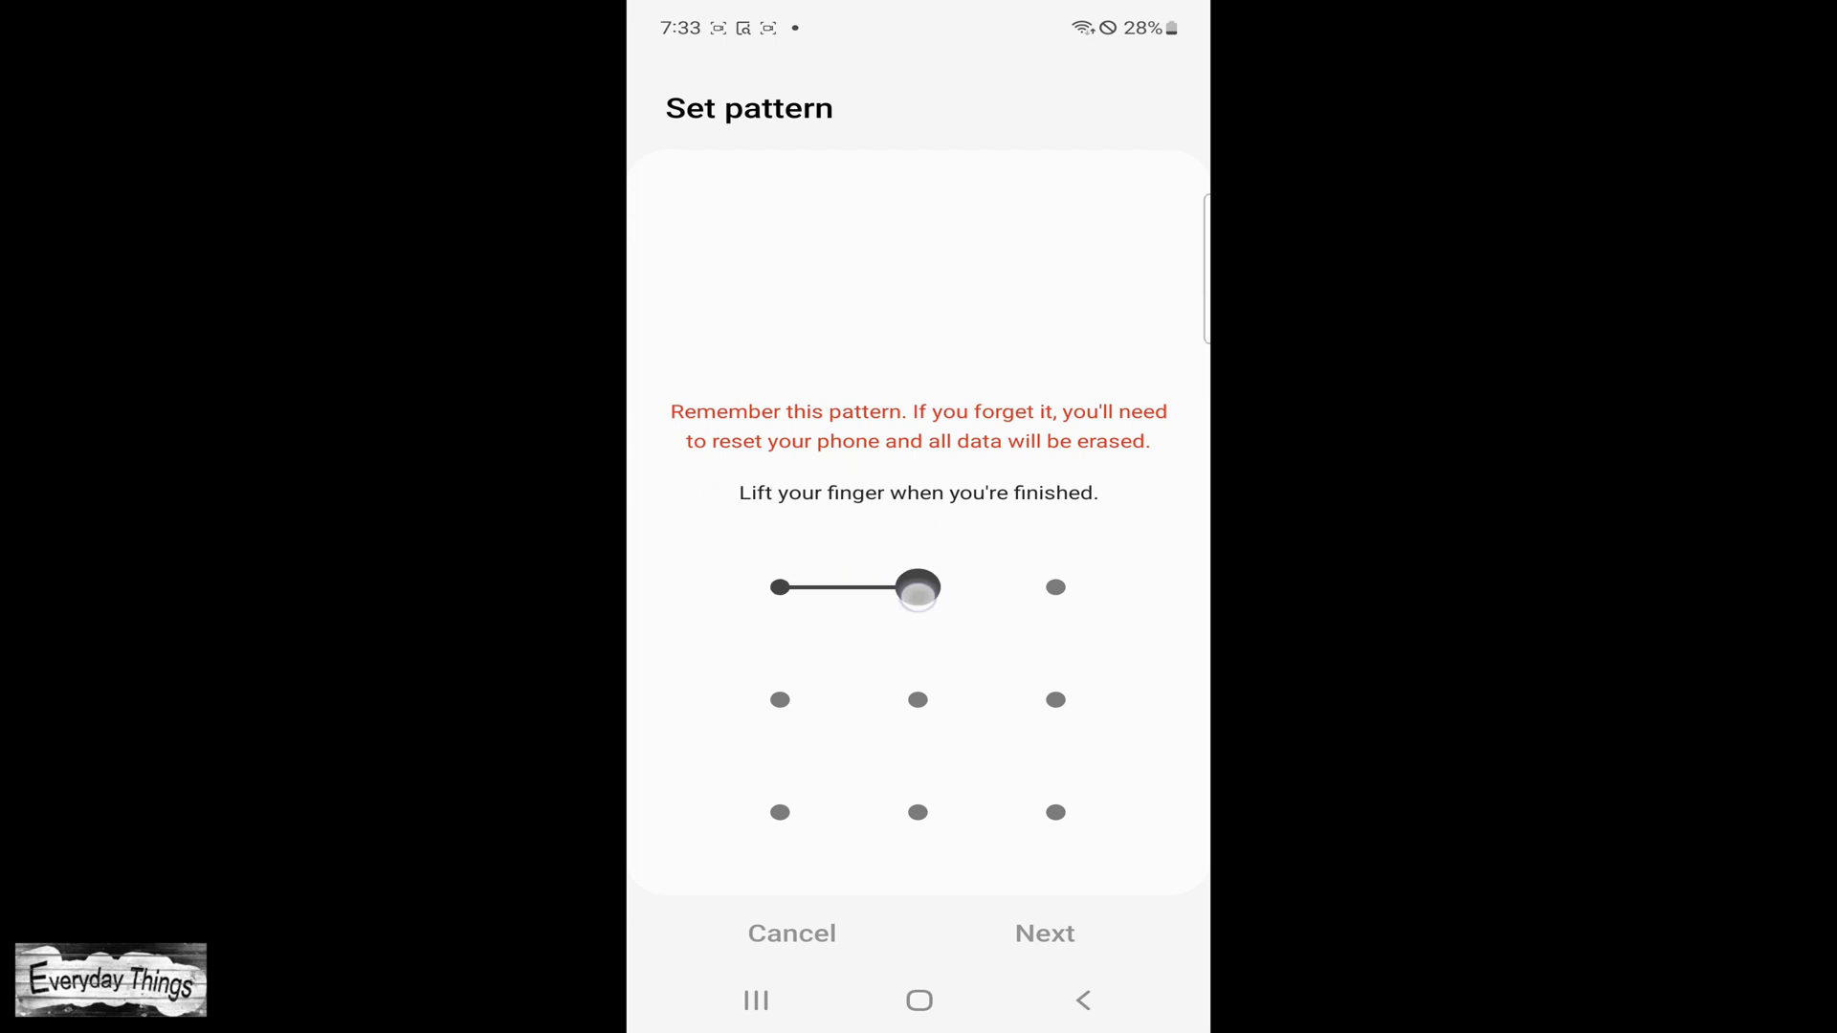
pyautogui.moveTo(781, 587); pyautogui.dragTo(1056, 812)
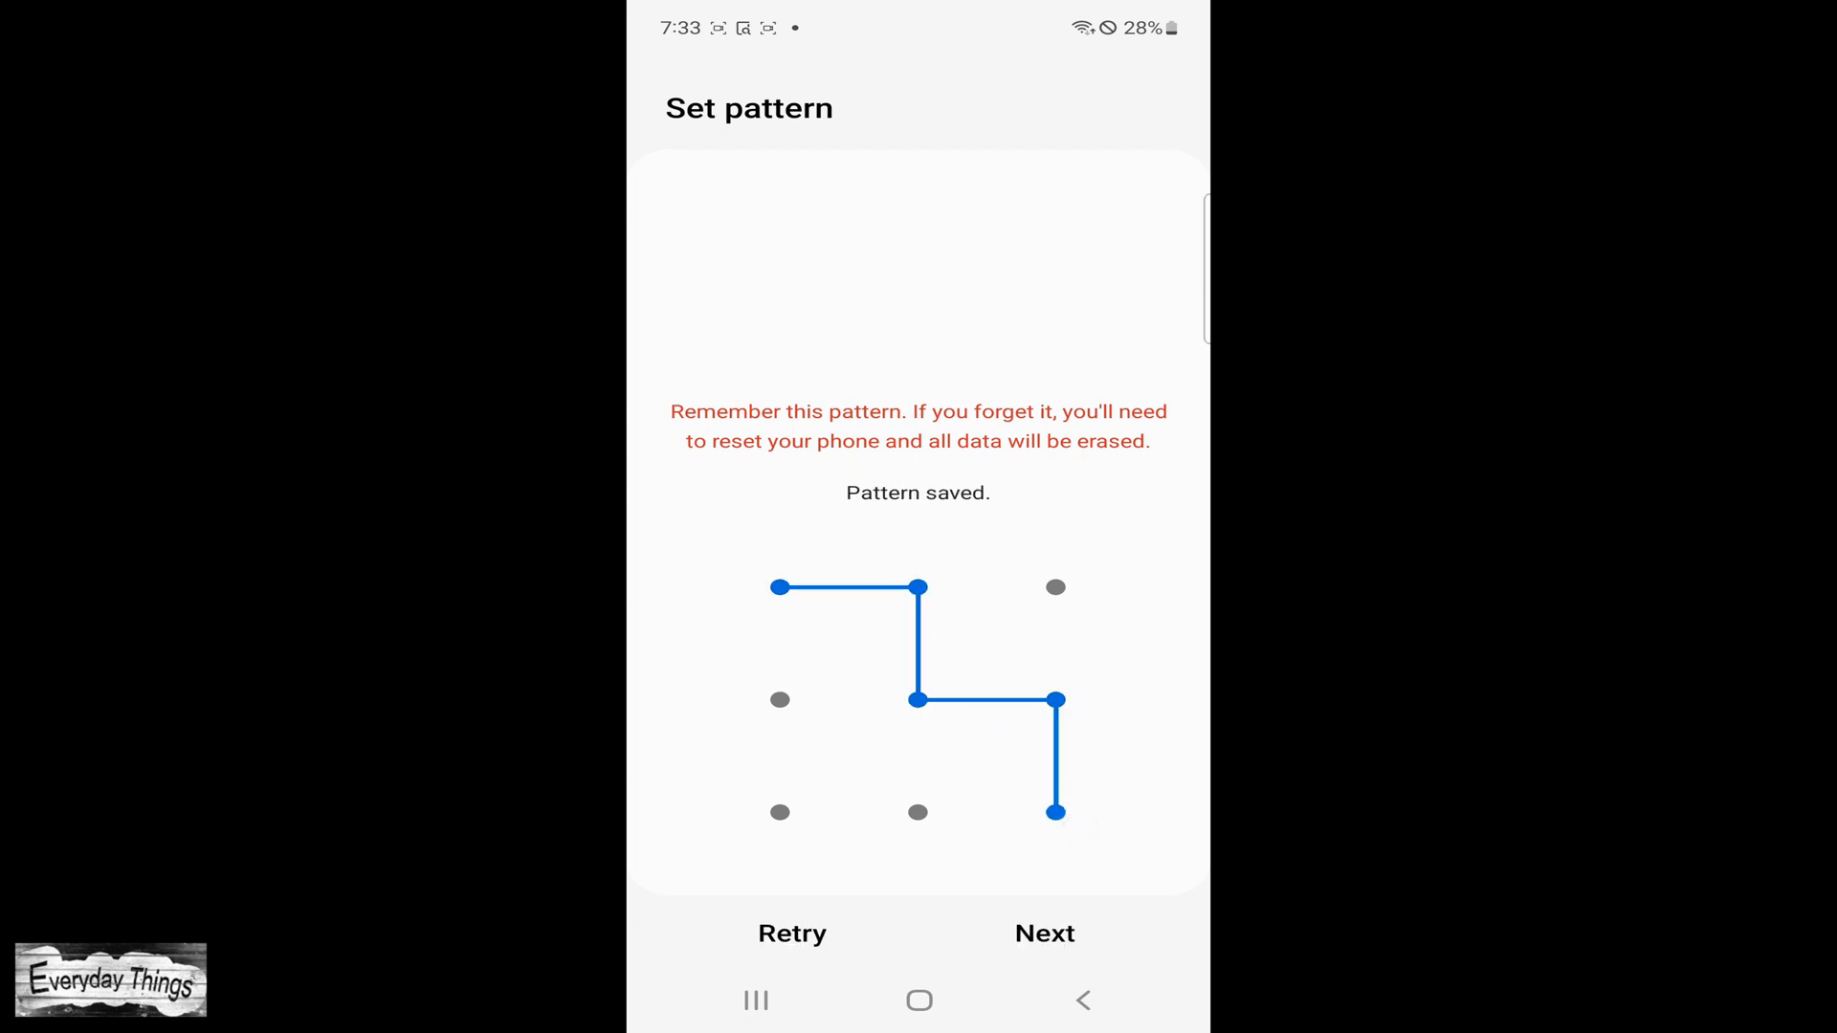
pyautogui.click(1044, 933)
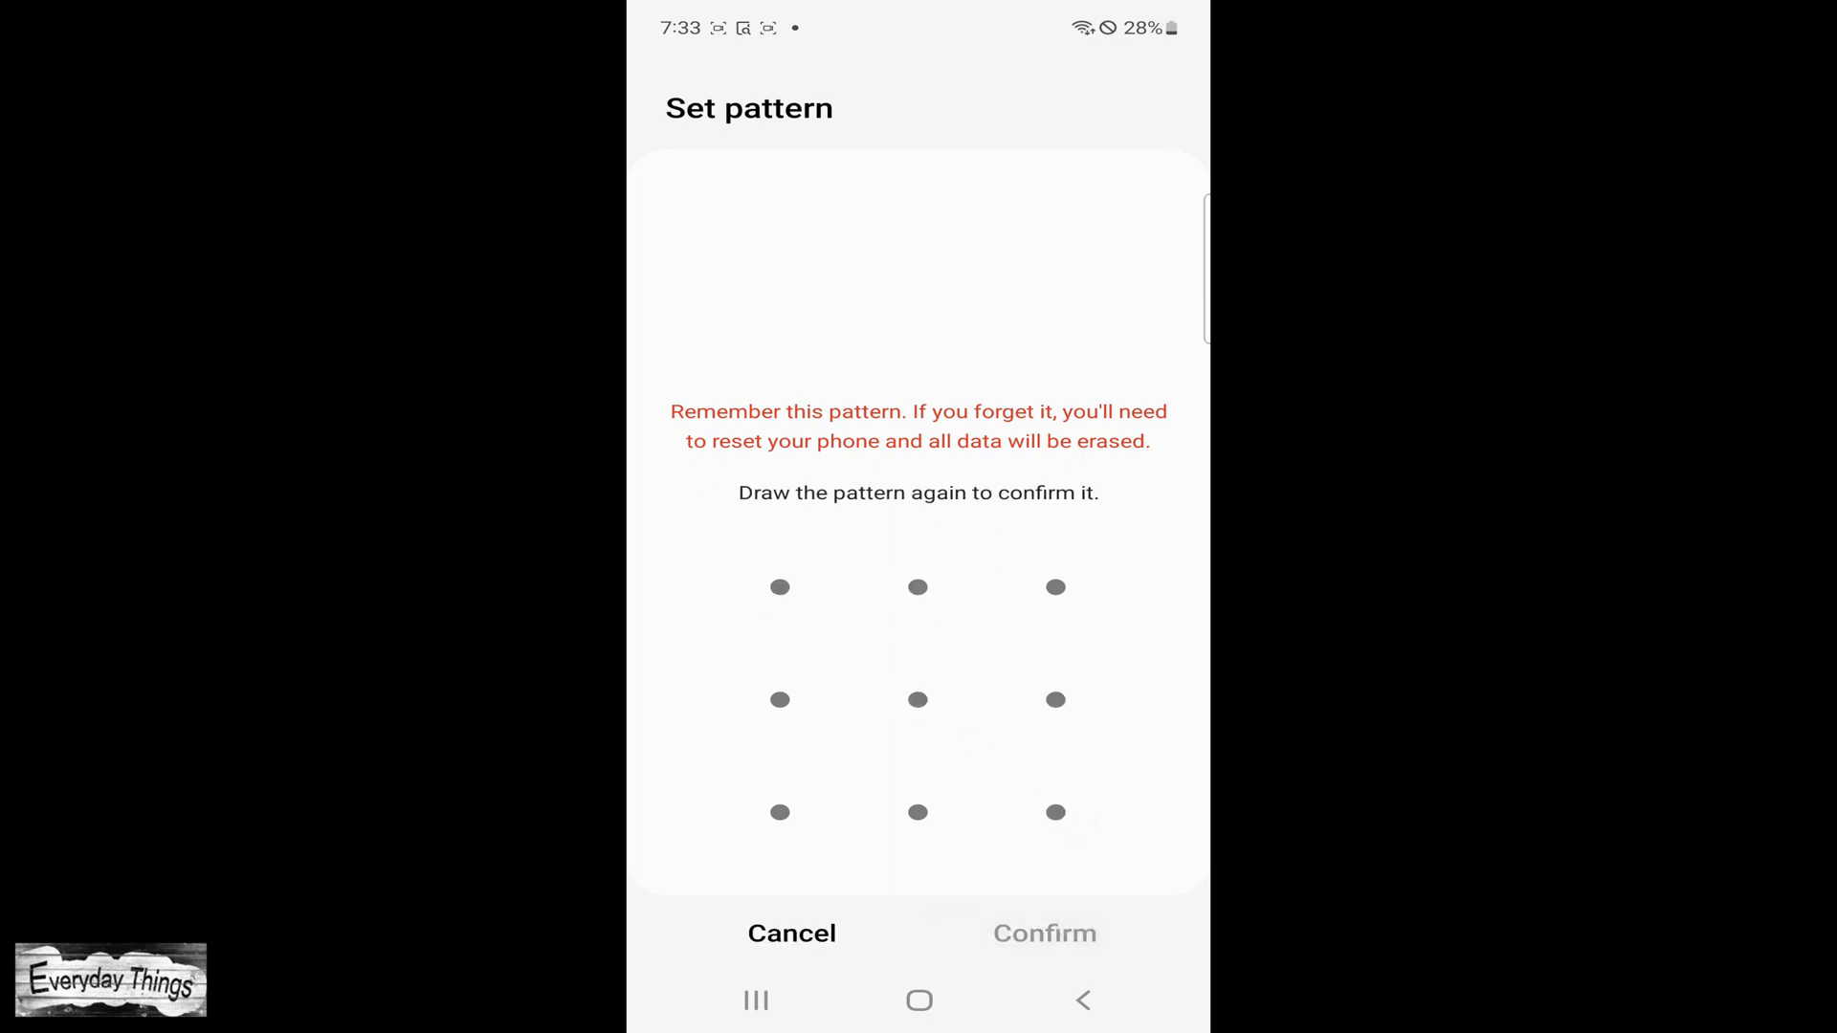